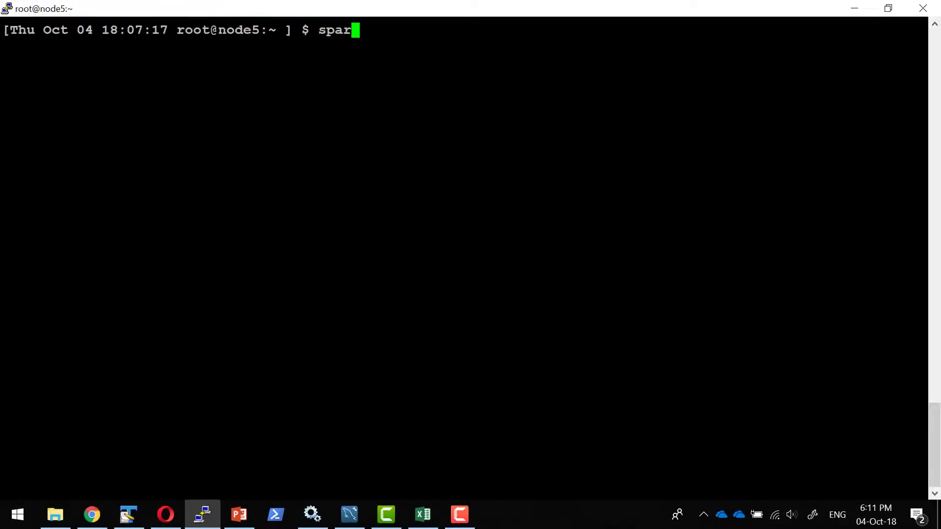
Launch spark-shell from the PuTTY prompt and wait for the session to start.
text(k-shell)
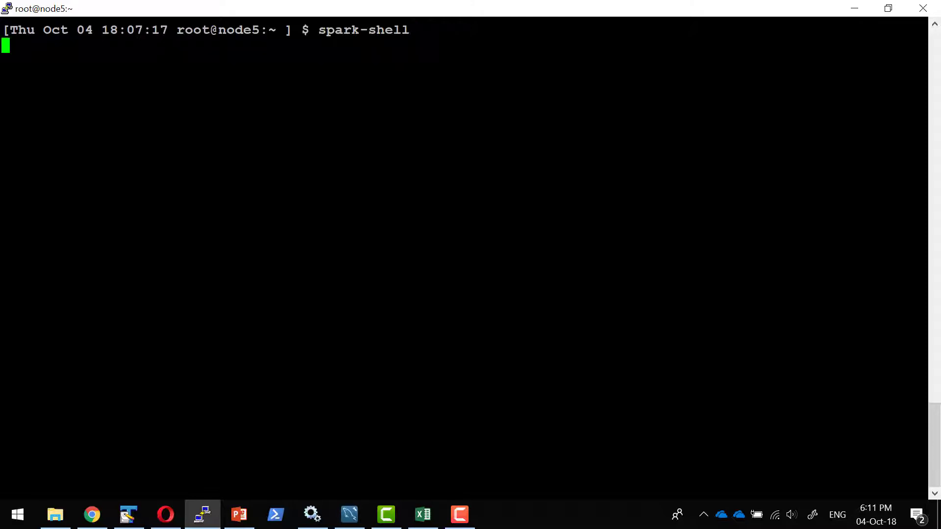
key(Return)
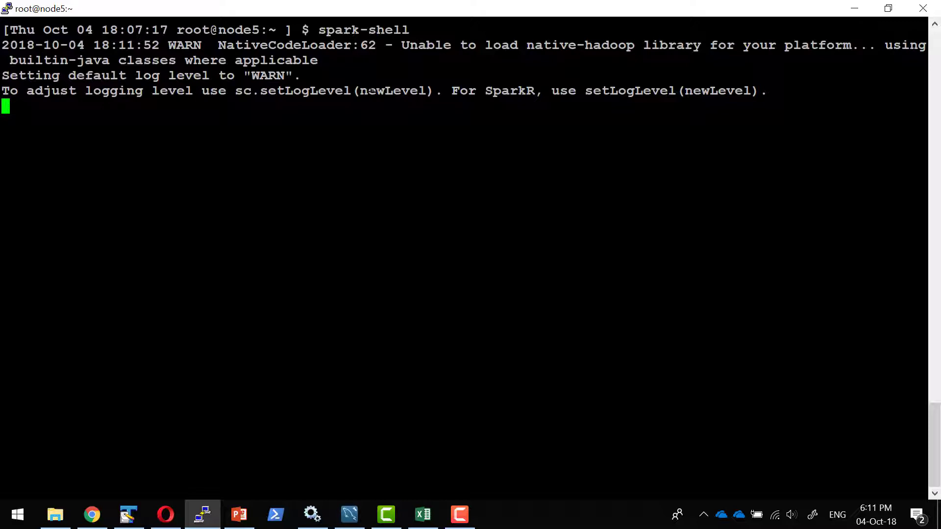
mouse_move(279, 61)
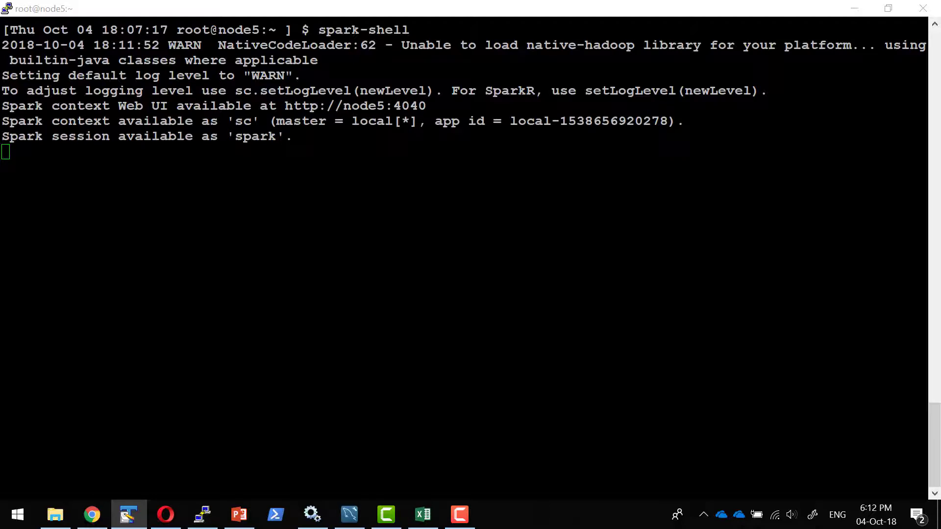
Load Online_Retail.csv into retailDF with inferSchema and header options, then begin entering retailDF.printSchema.
text(val retailDF = spark.read.option("inferSchema","true").option("header","true").csv("/root/data/Online_Retail.csv"))
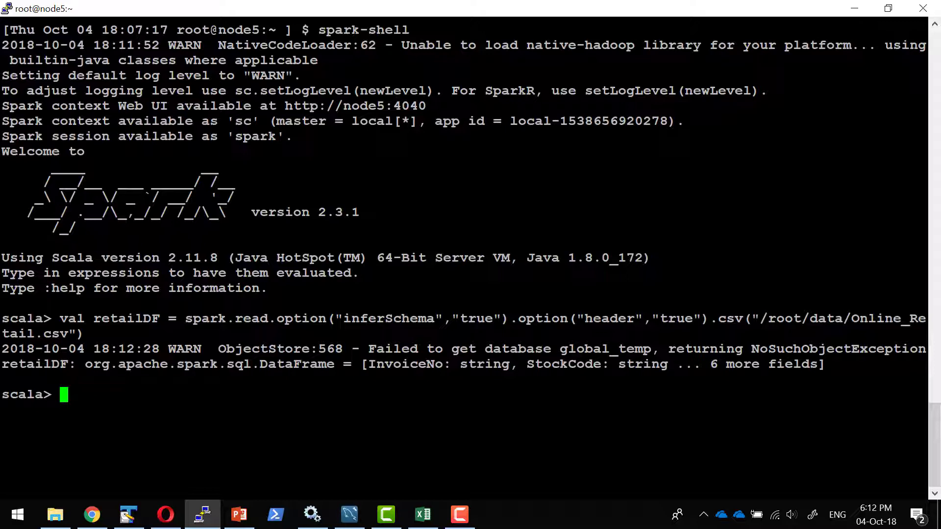
text(re)
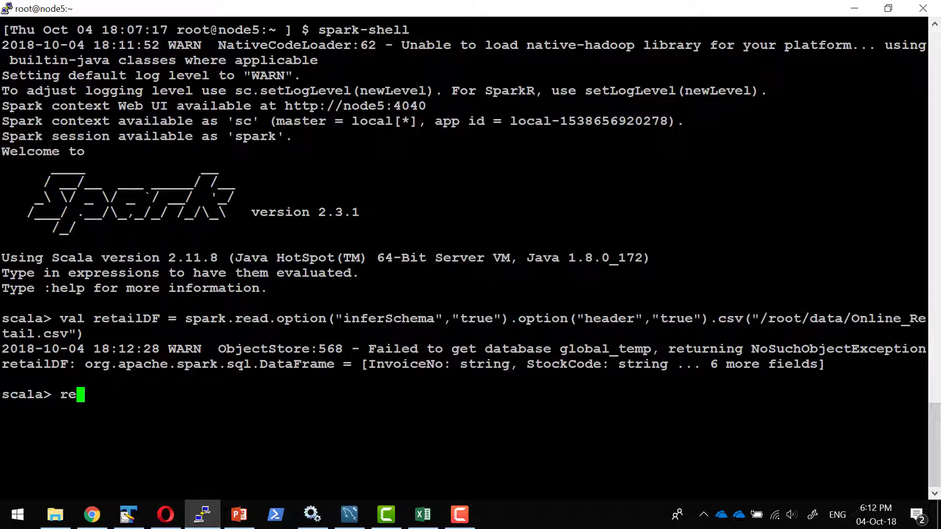
text(tailDF)
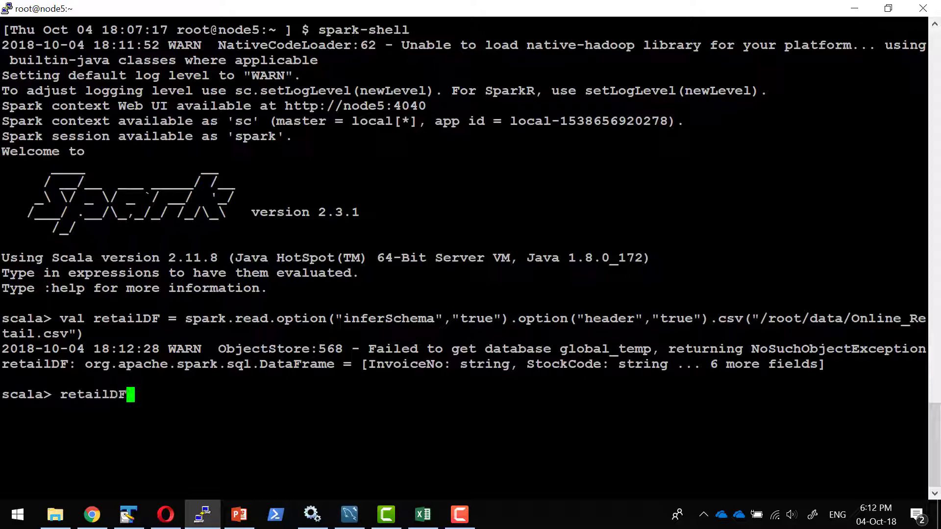
text(.printSchema)
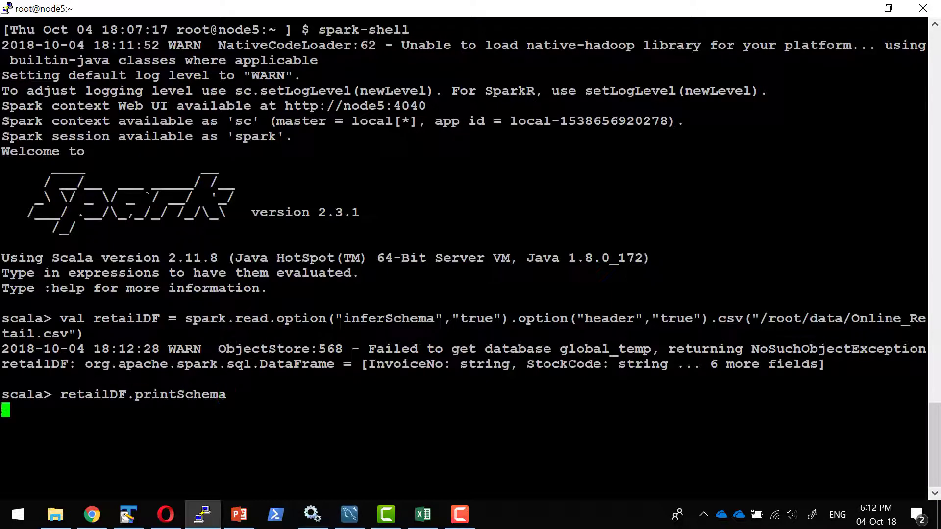
Print retailDF's eight-column schema and enter retailDF.rdd.getNumPartitions.
key(Return)
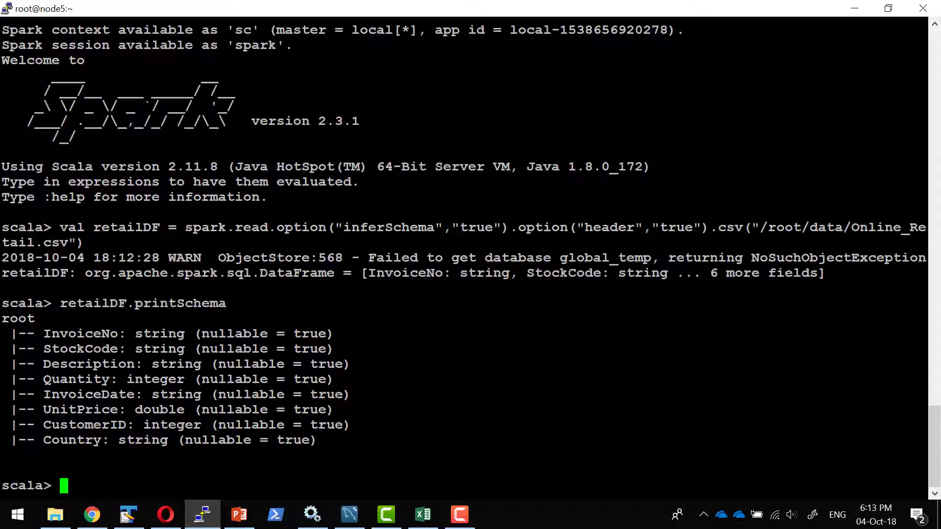
text(retailDF)
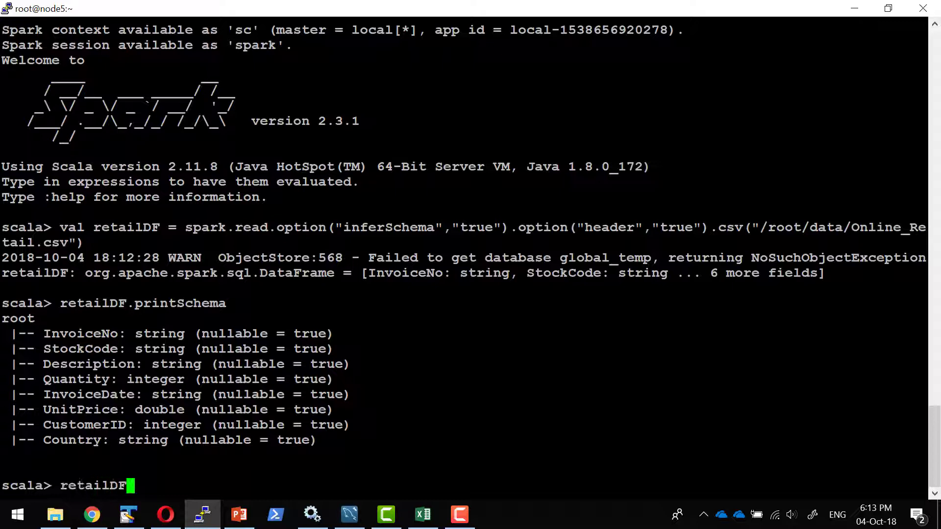
text(.rd)
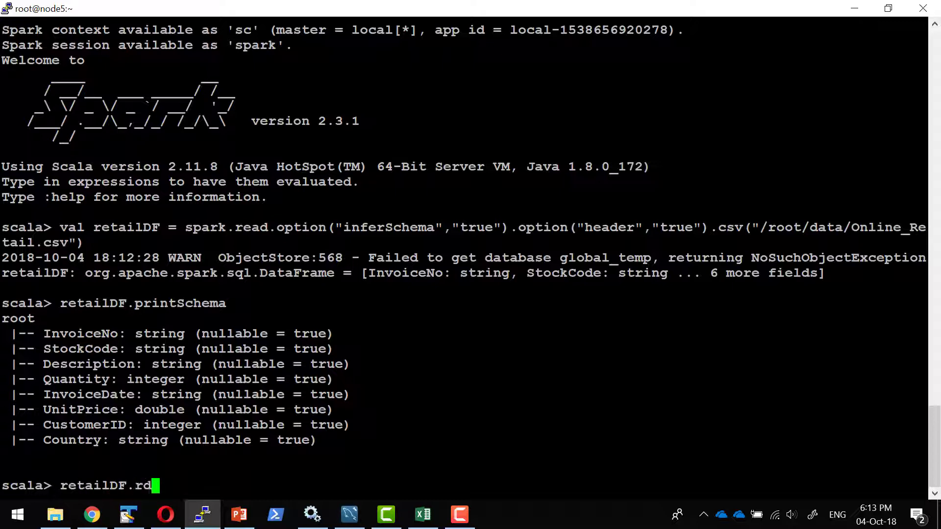
text(d.getNumPartiti)
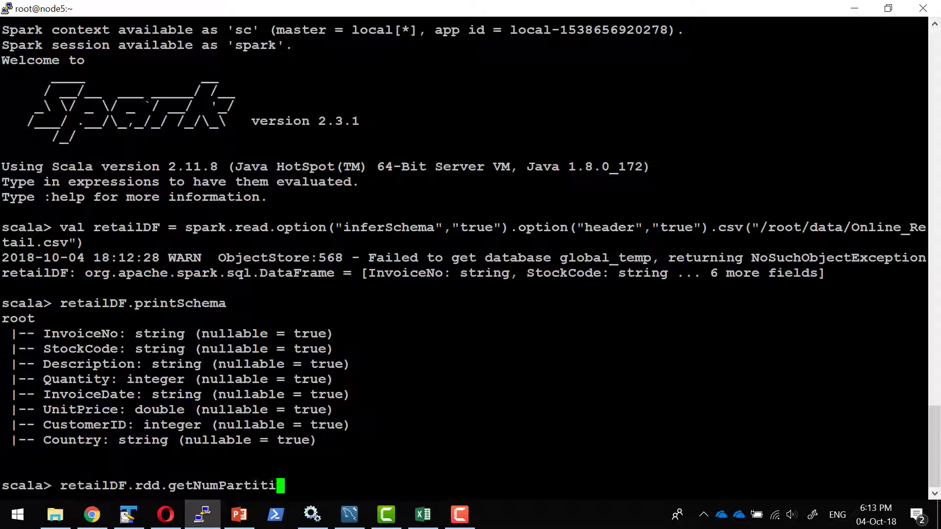
text(ons)
text(node5:4040)
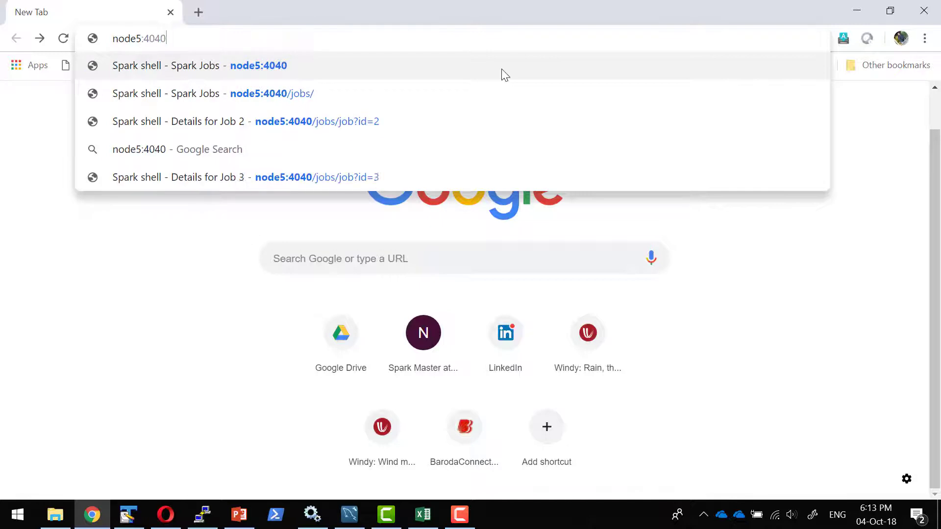
In the Spark Jobs page at node5:4040, drill into Job 1 and its Stage 1 task details.
click(232, 95)
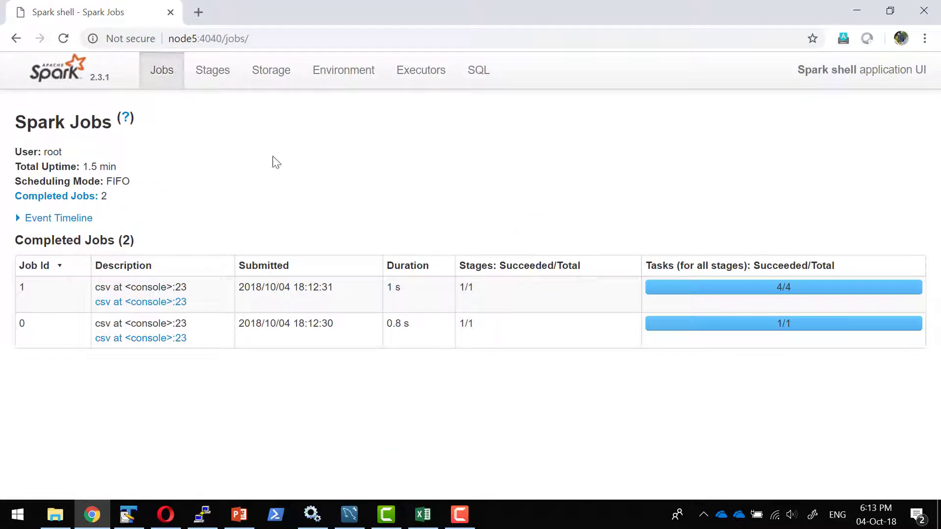
mouse_move(676, 298)
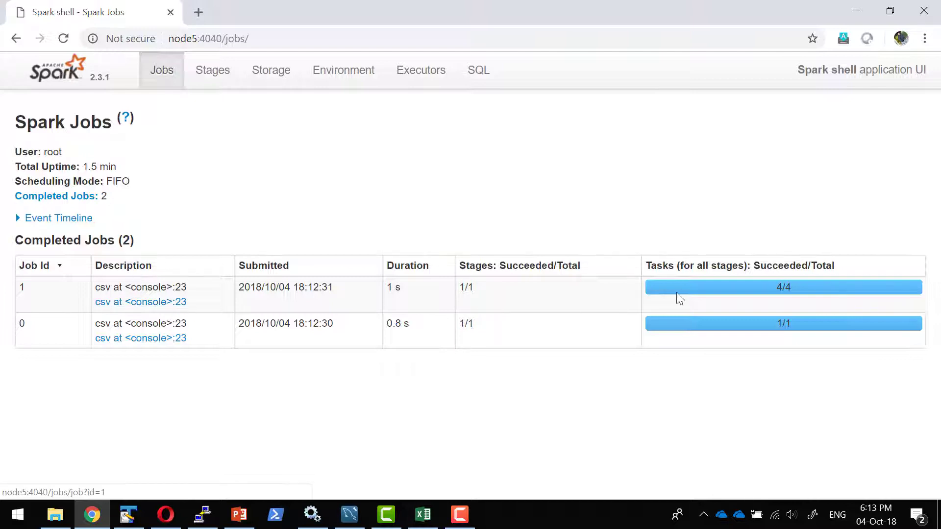
mouse_move(665, 281)
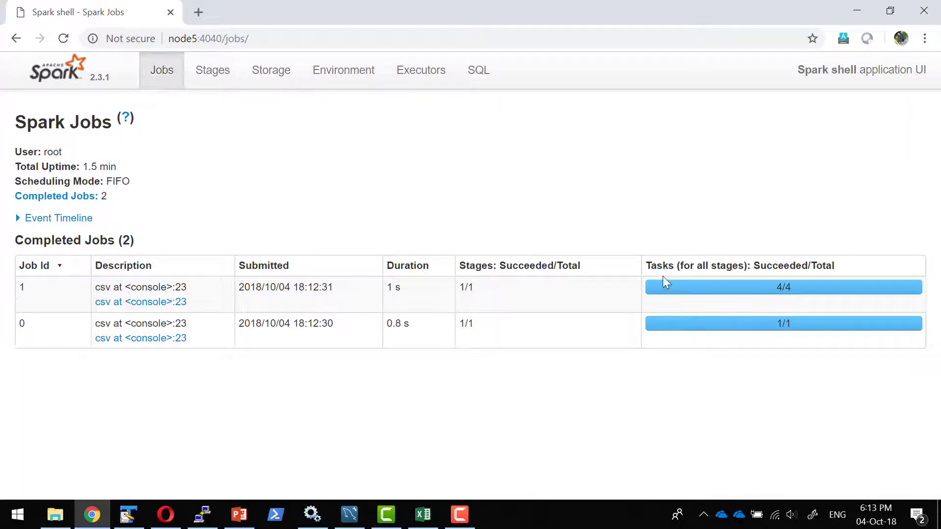
click(141, 302)
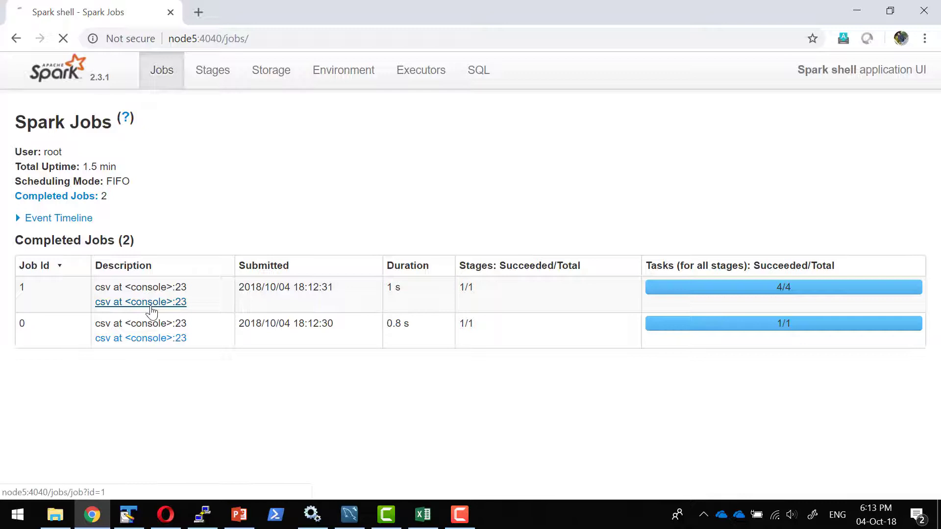
click(142, 302)
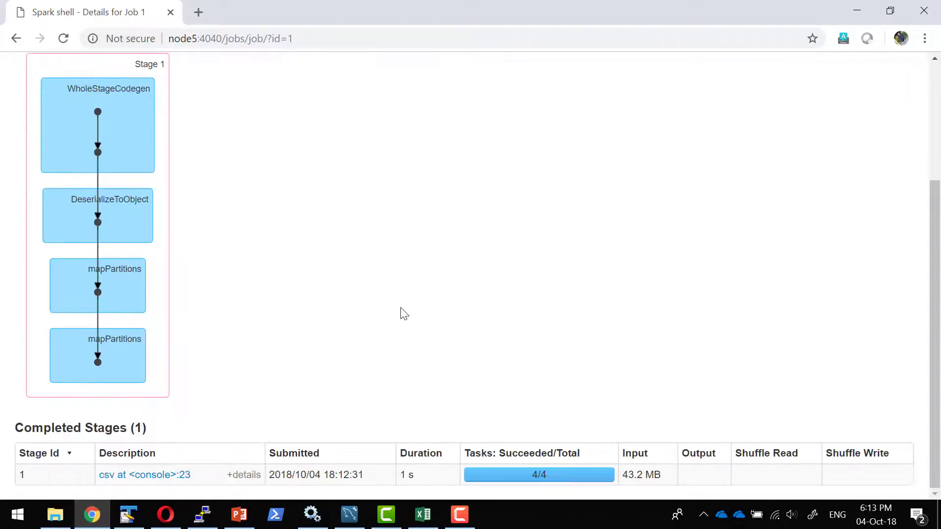
click(144, 474)
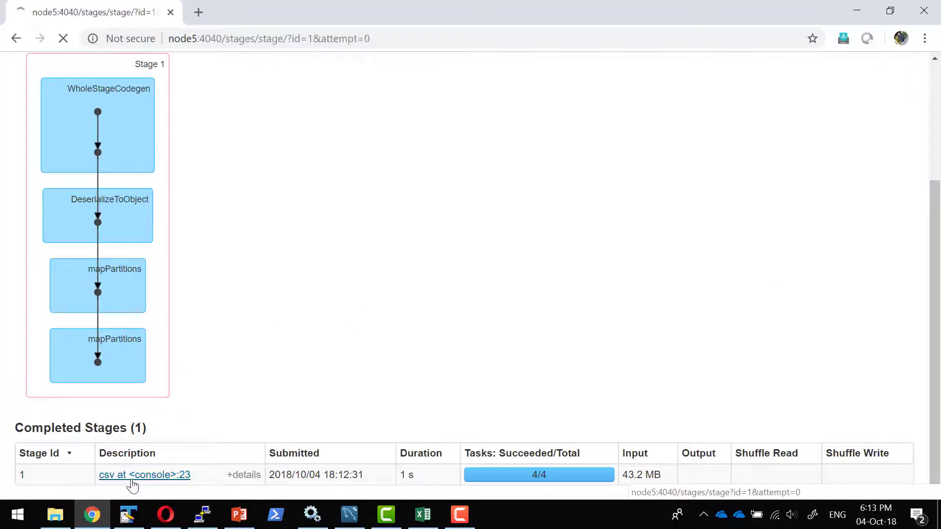
click(144, 474)
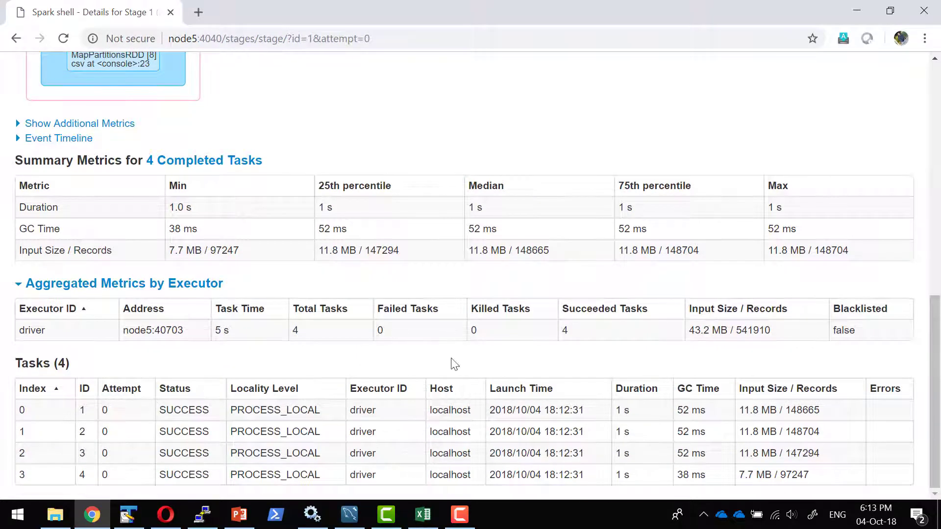
mouse_move(757, 423)
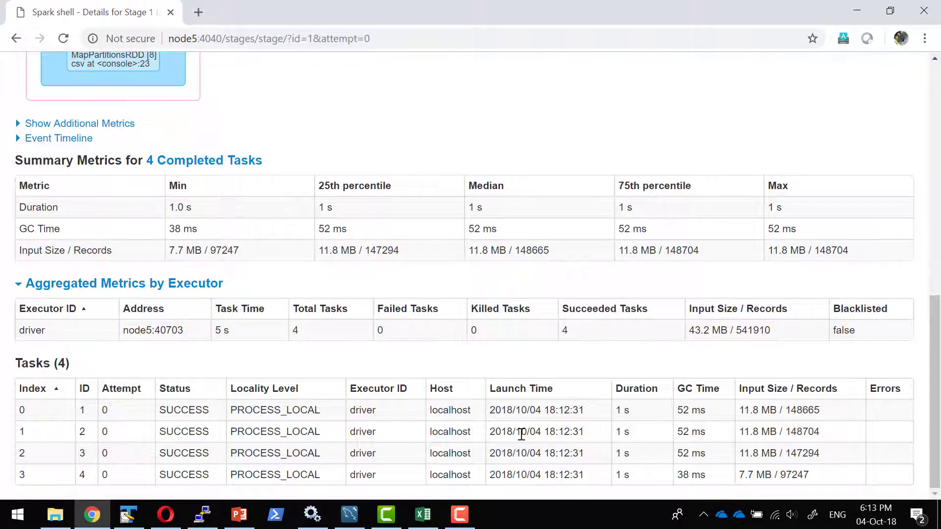
mouse_move(196, 331)
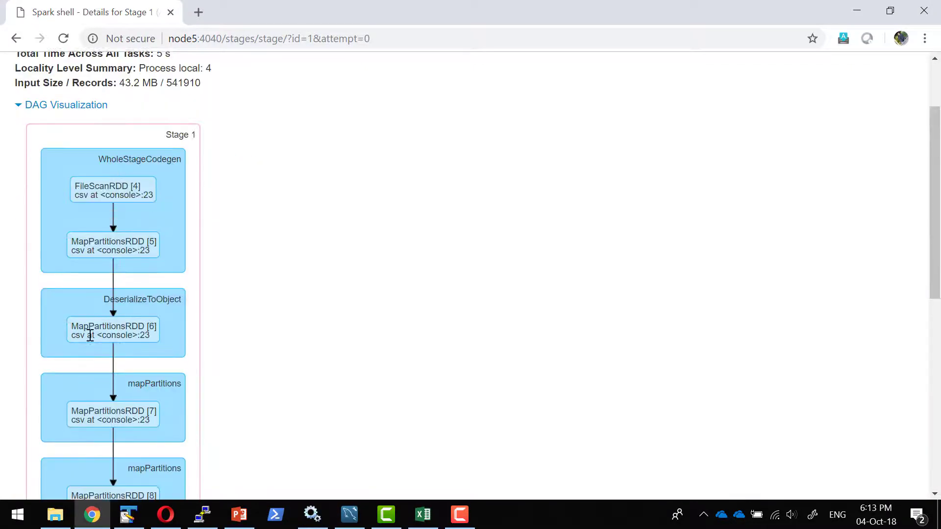
View the Executors page showing one driver executor with 4 cores, then return to Jobs.
click(421, 71)
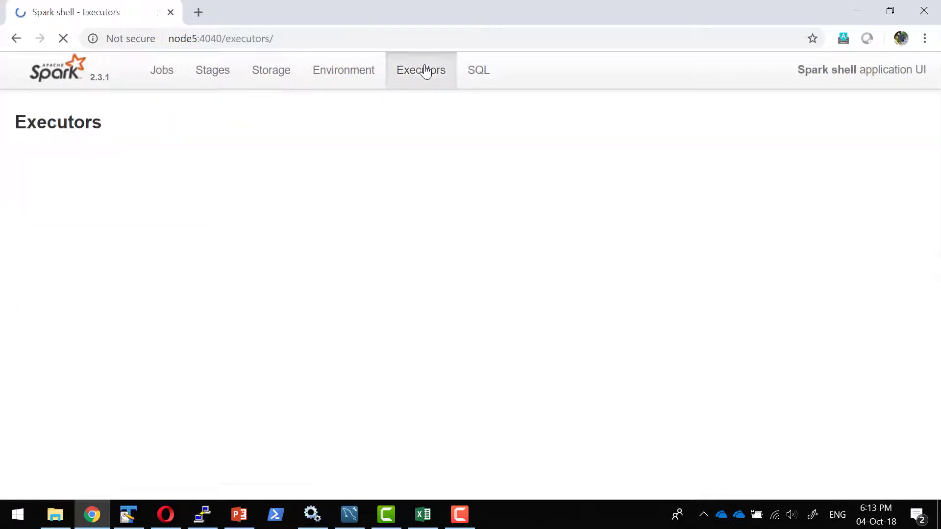
click(421, 69)
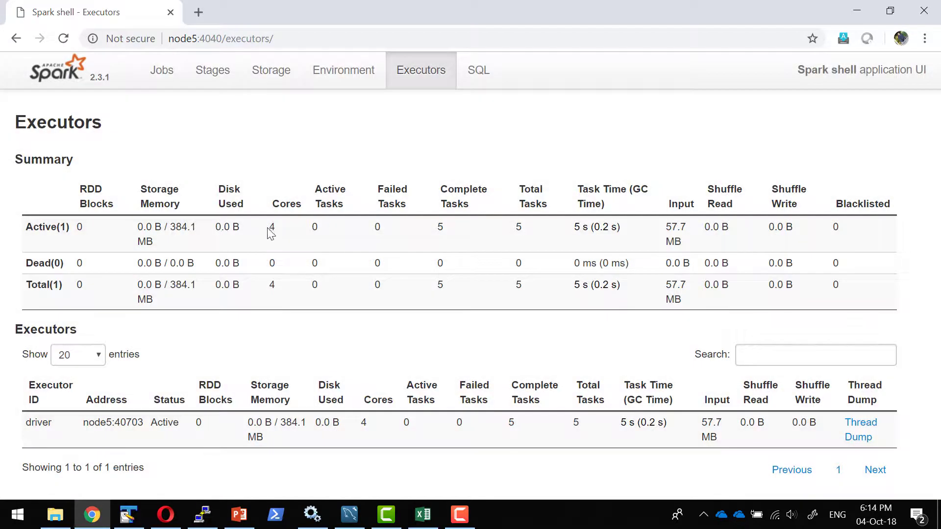
double_click(272, 227)
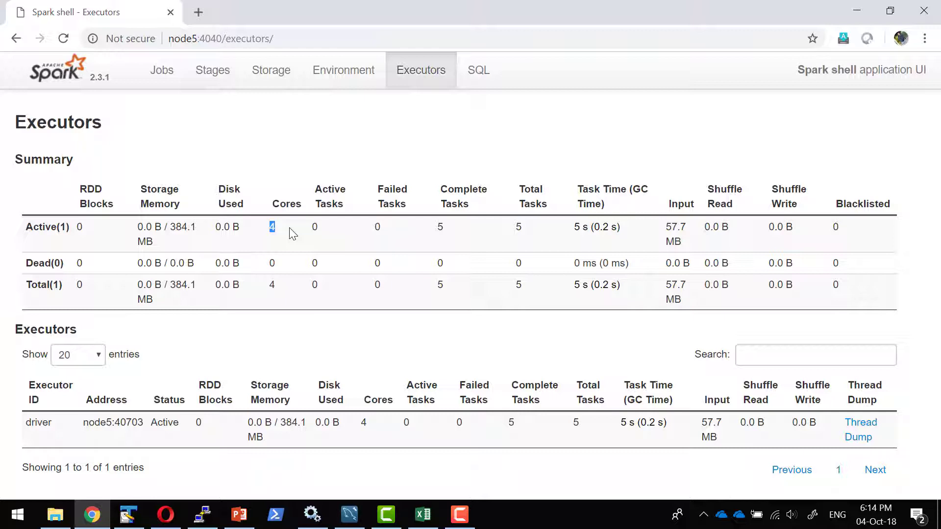
mouse_move(343, 196)
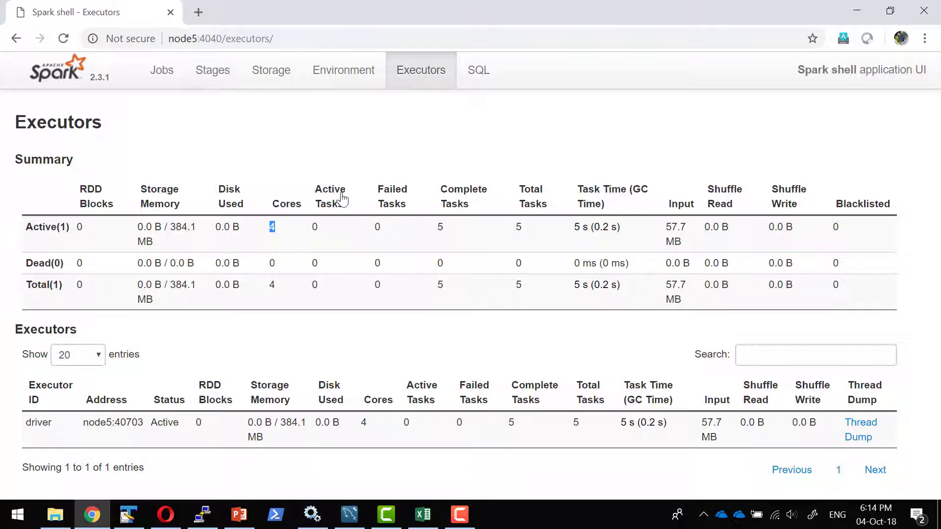
click(160, 71)
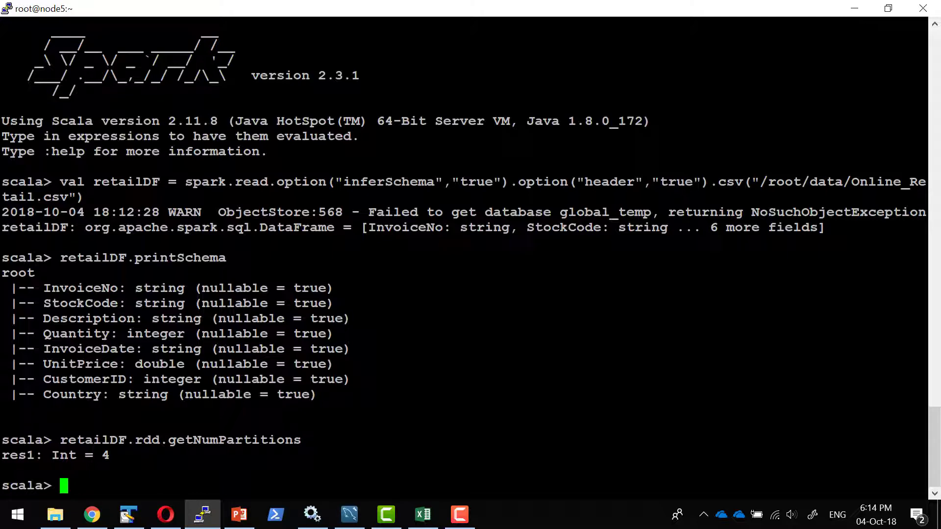
Create retailDF10 as retailDF.repartition(10) at the scala> prompt.
text(val re)
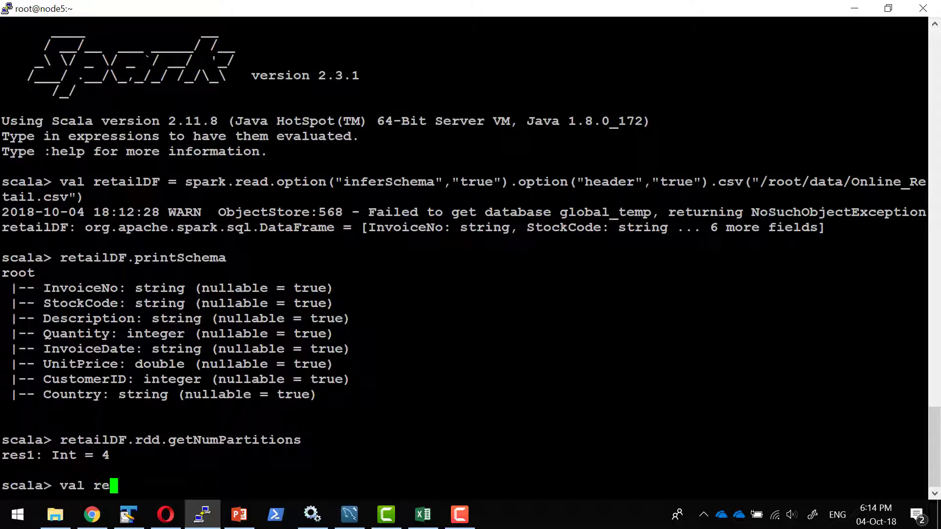
text(tailDF)
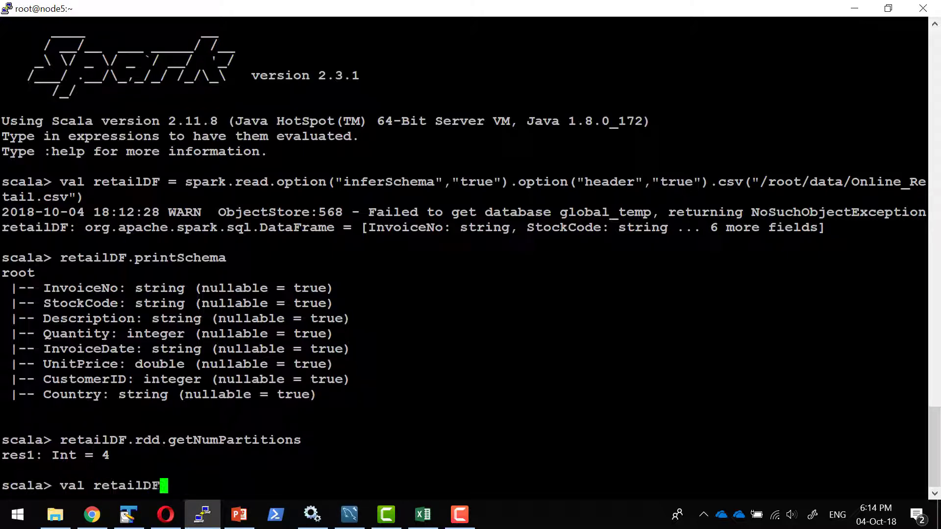
text(10 =)
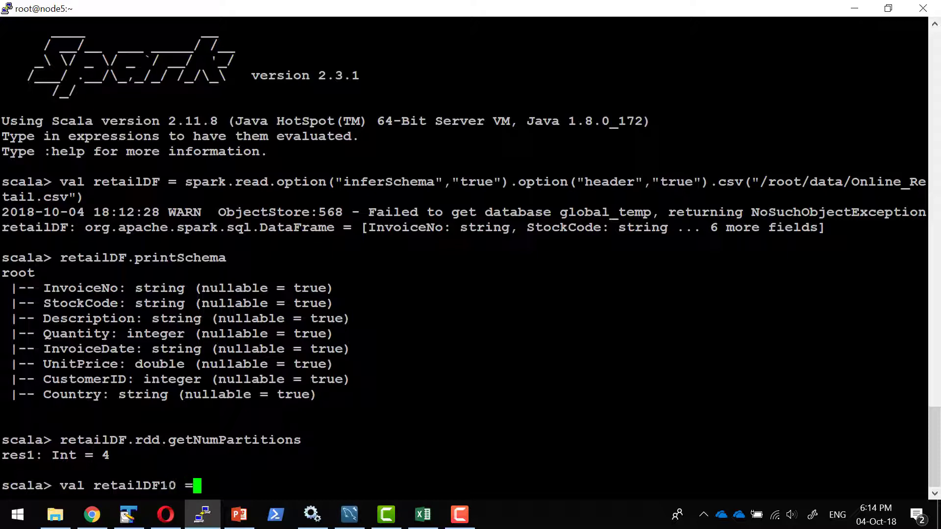
text(retailDF)
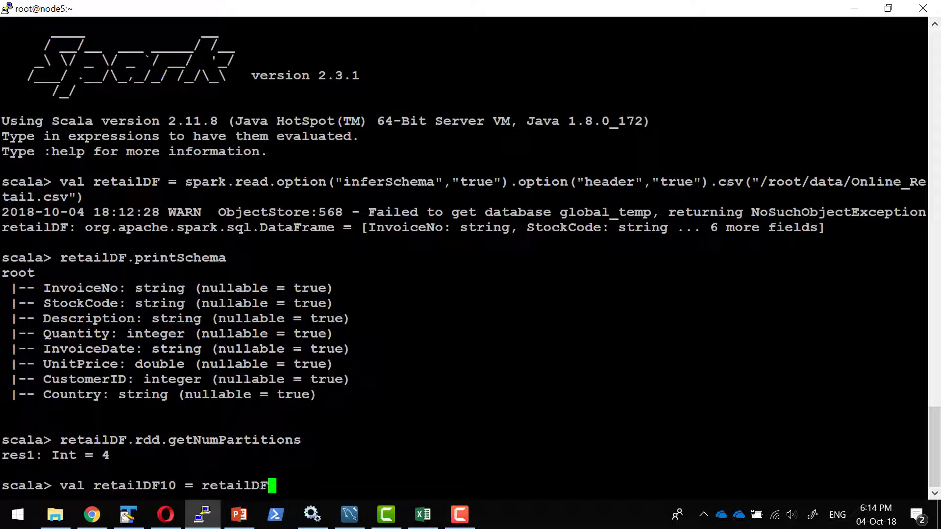
text(.reparti)
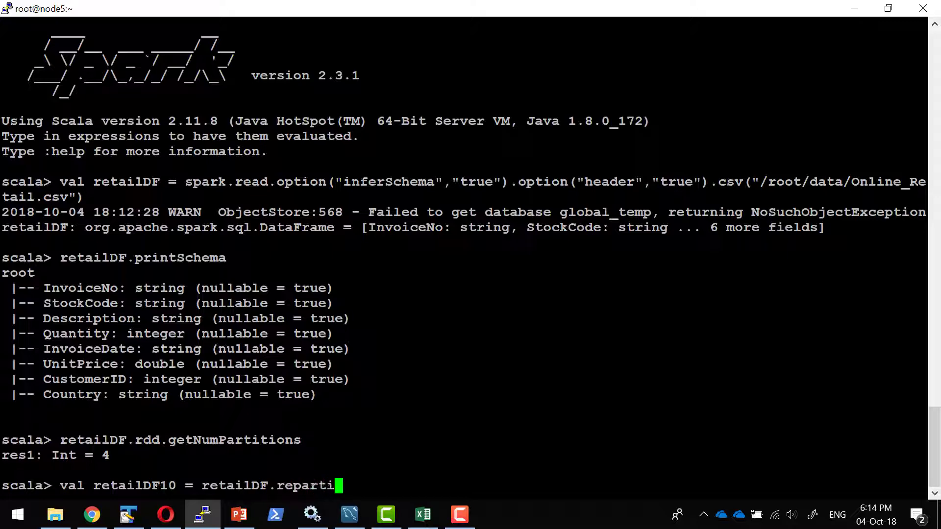
text(tion(10)
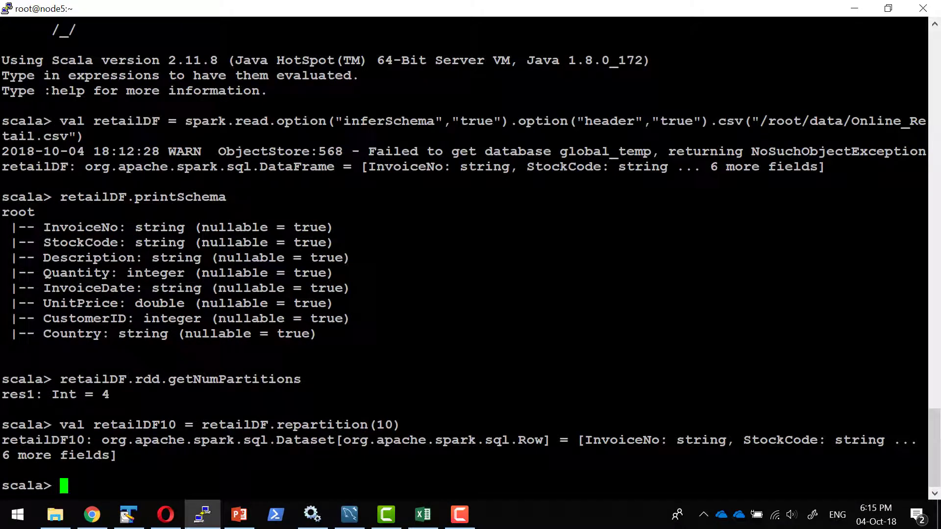
click(93, 514)
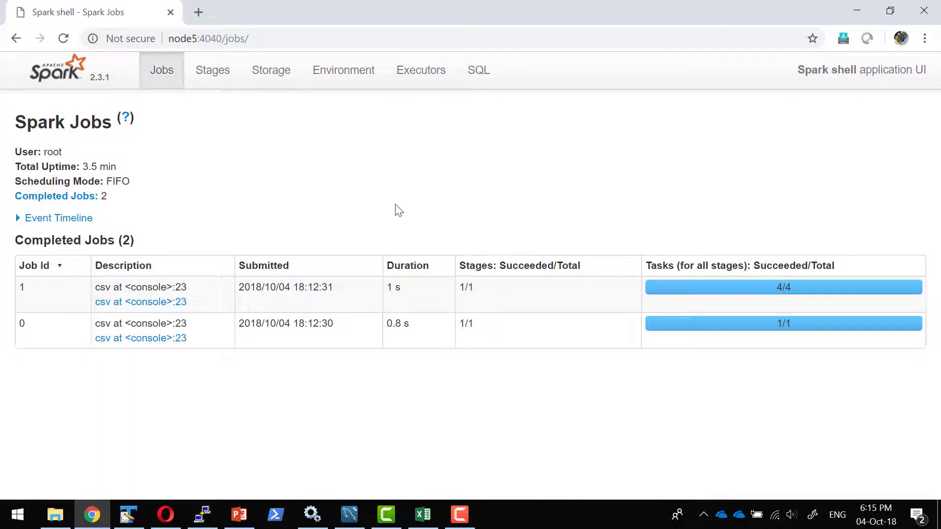
click(202, 515)
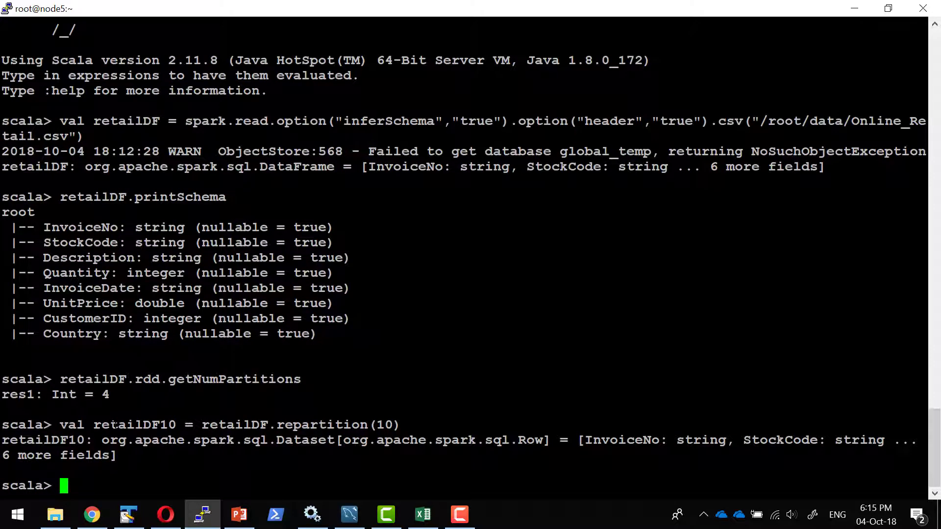
double_click(130, 425)
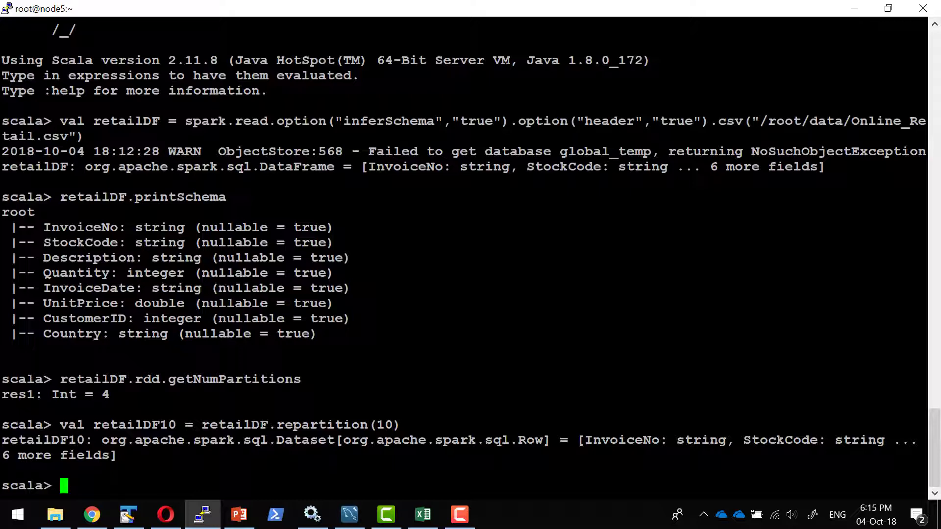
Run retailDF10.count to launch a count job on the repartitioned DataFrame.
text(re)
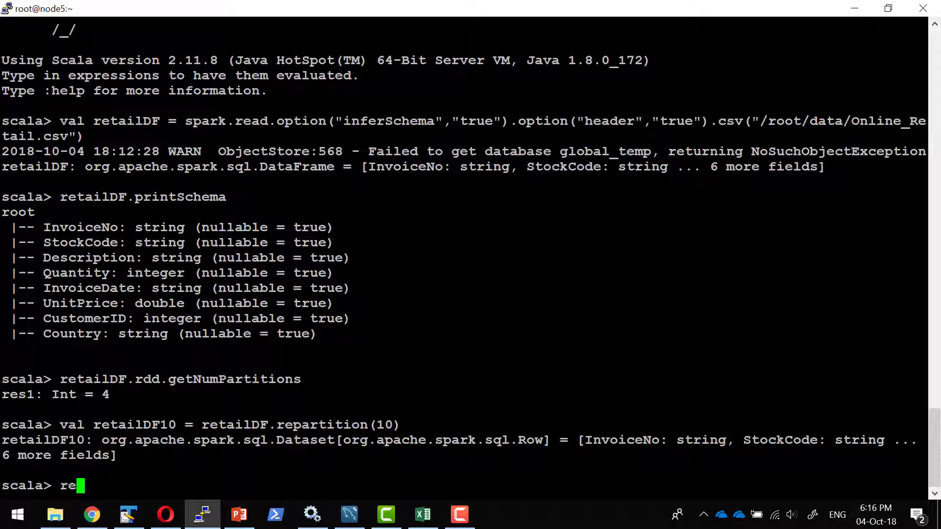
text(tail)
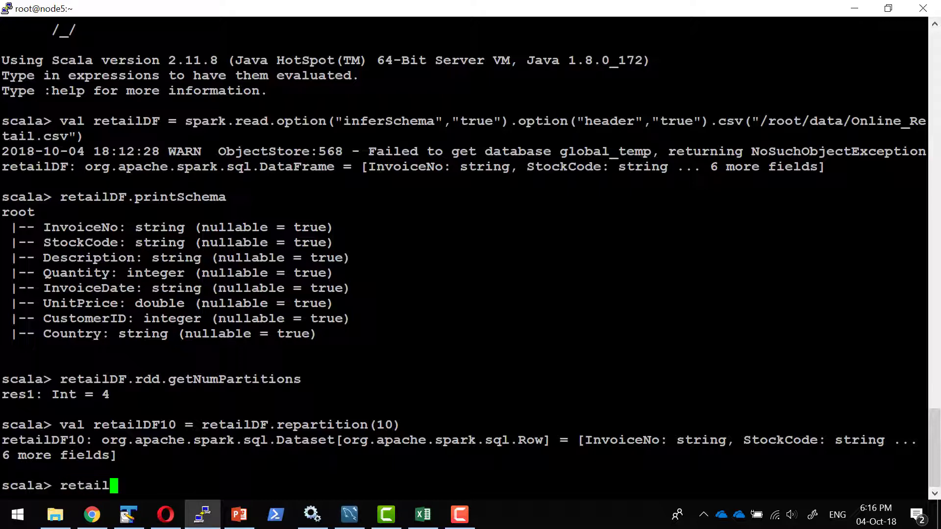
text(DF10.c)
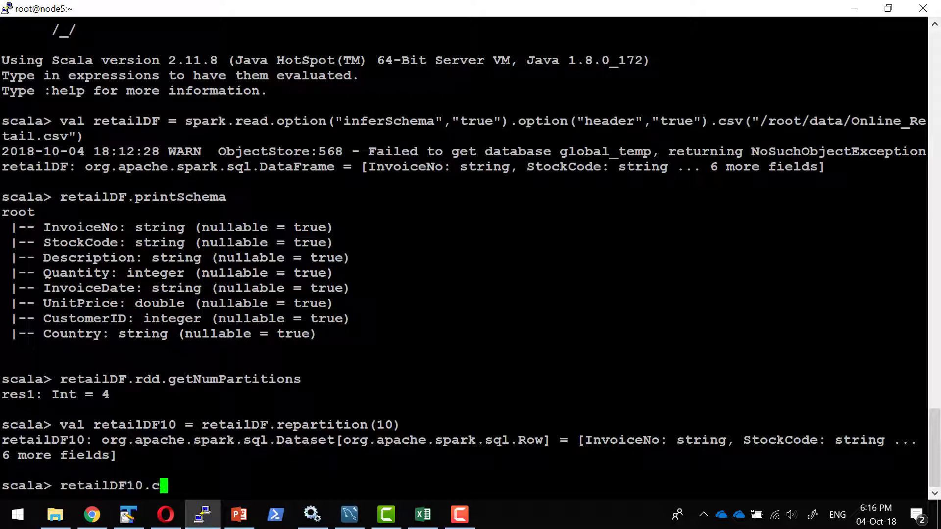
text(ount)
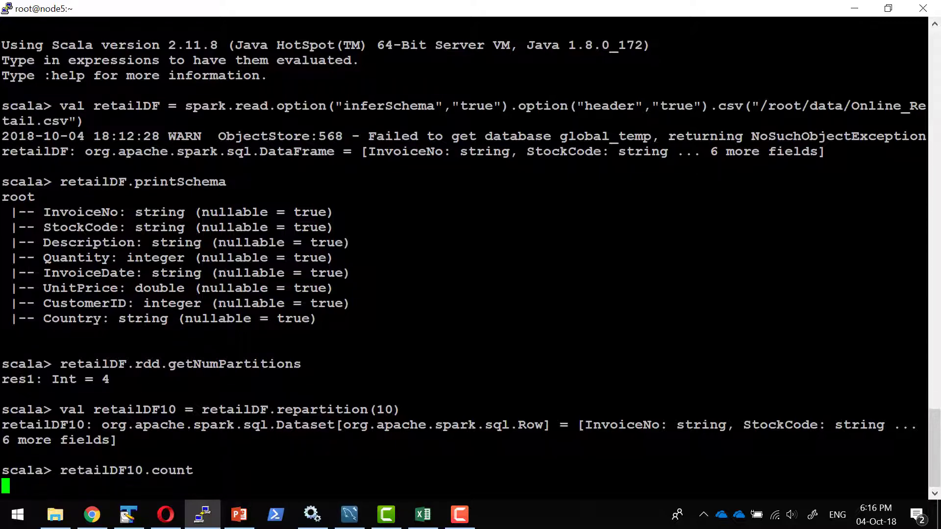
key(Return)
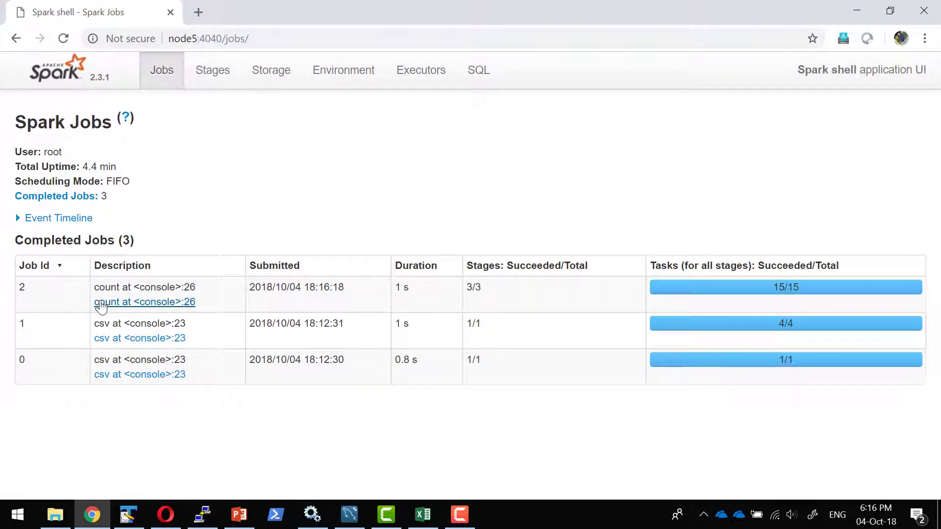
mouse_move(138, 307)
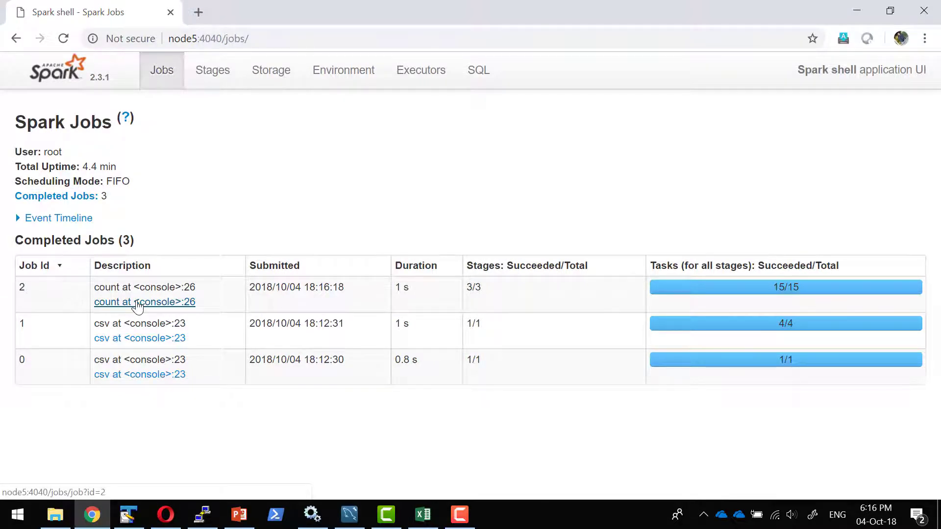
Open the count job's details showing its three-stage DAG with 4, 10 and 1 tasks.
click(145, 301)
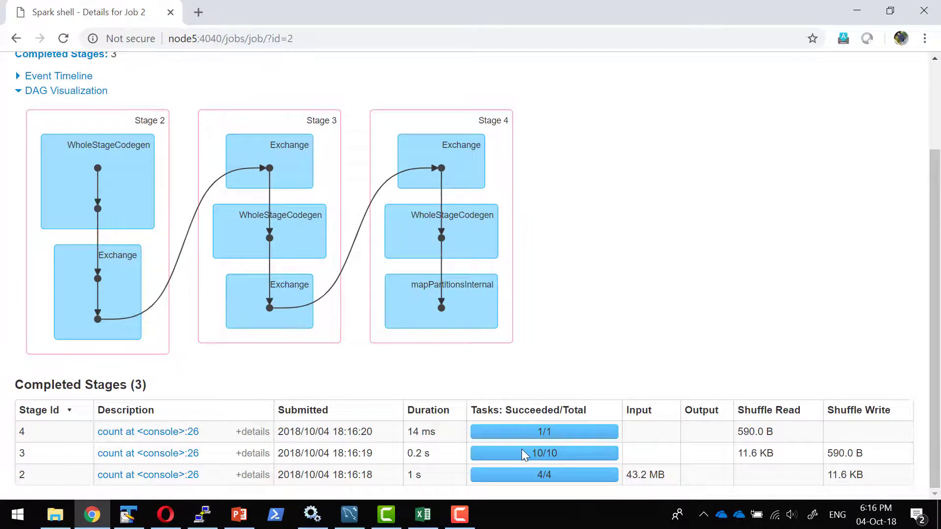
mouse_move(550, 495)
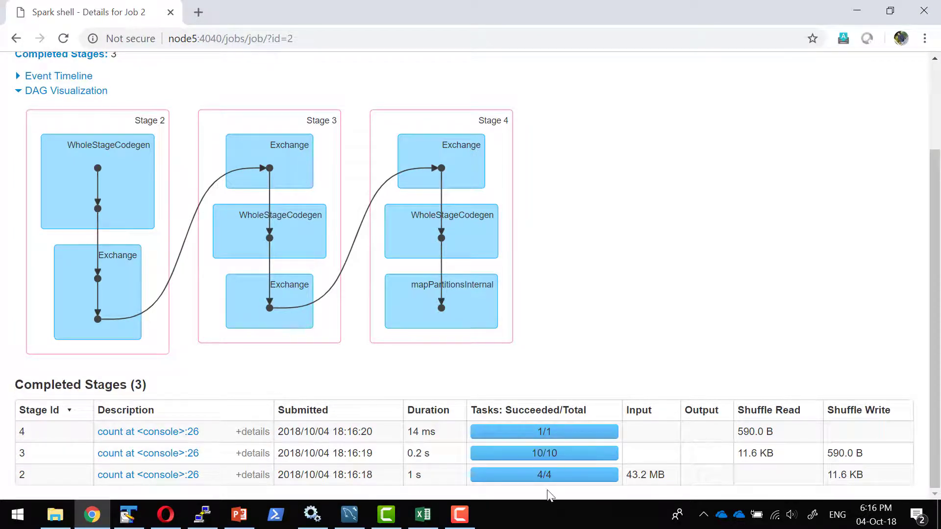
mouse_move(139, 337)
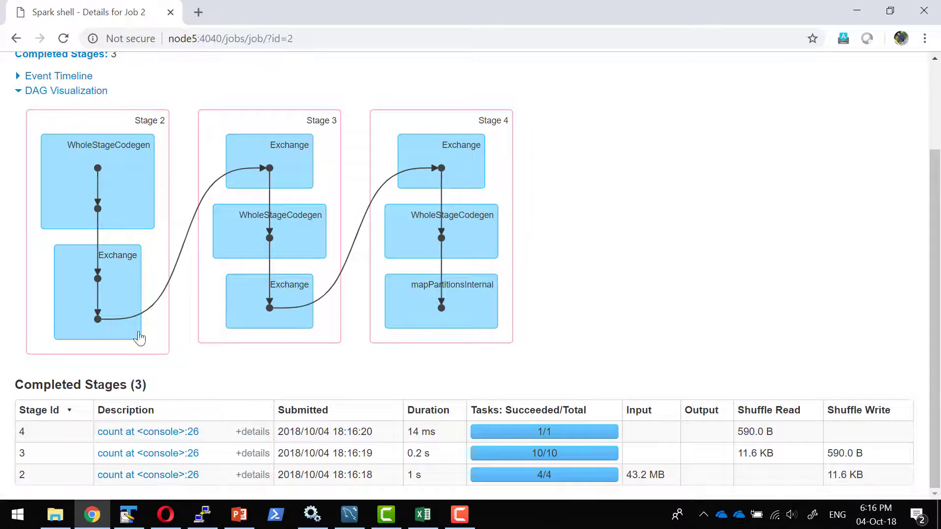
mouse_move(114, 289)
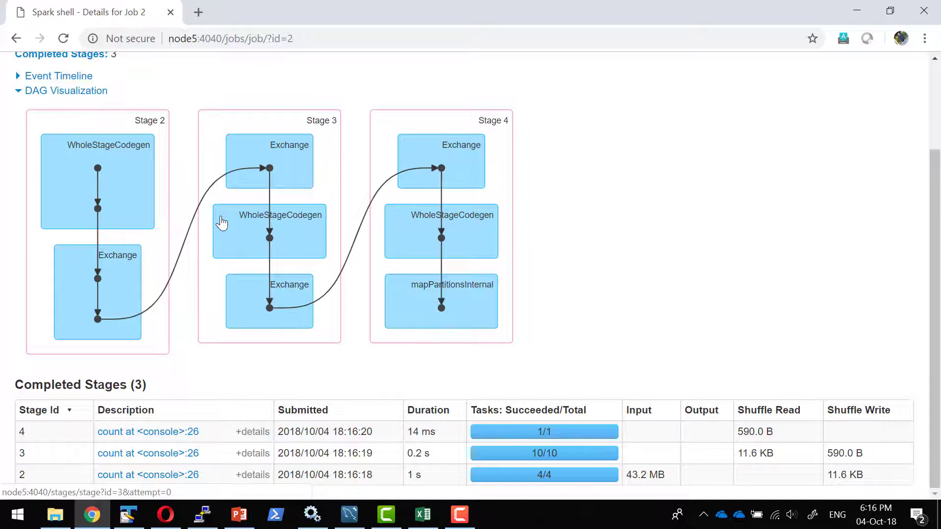
mouse_move(490, 462)
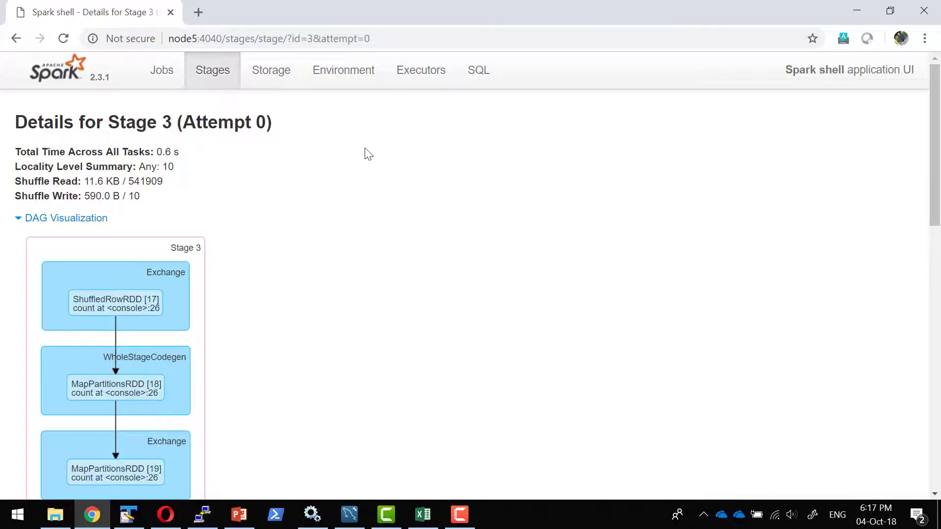
Expand Stage 3's Event Timeline and scroll to its list of ten successful tasks.
scroll(down, 3)
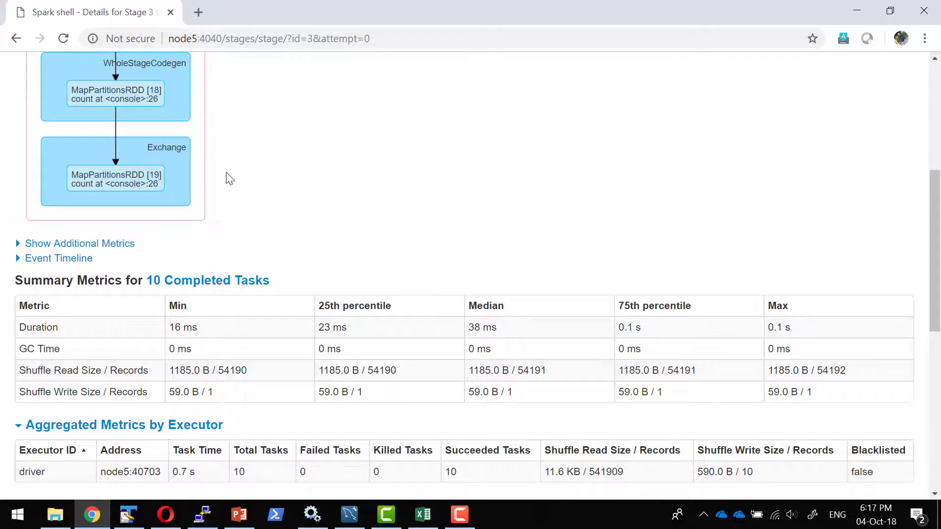
click(58, 259)
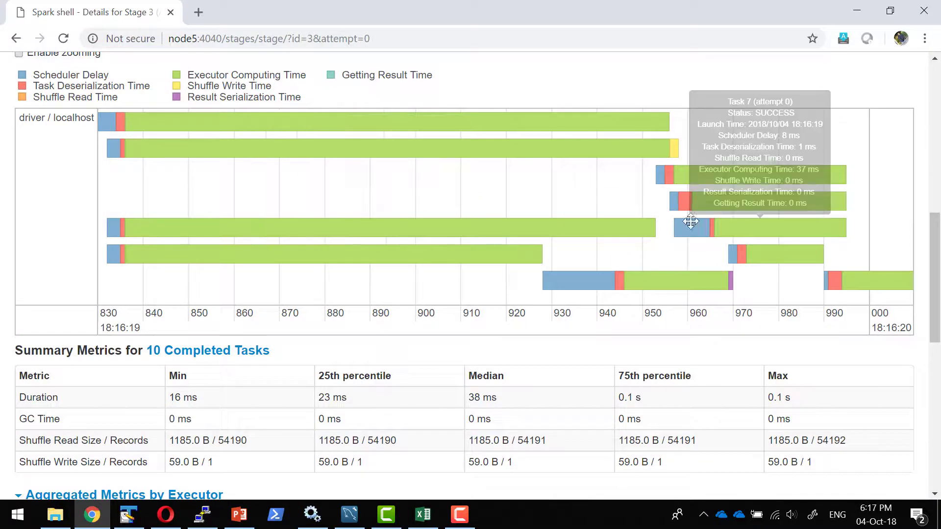
mouse_move(930, 422)
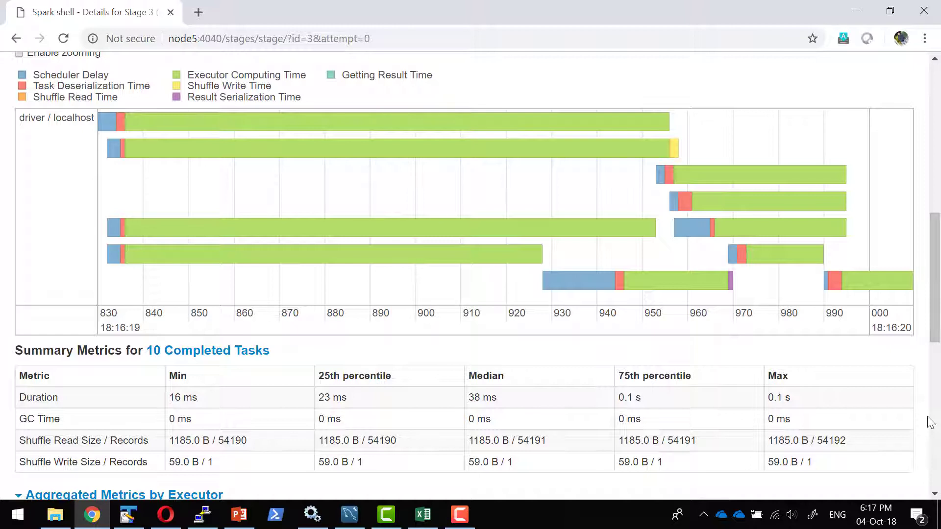
mouse_move(649, 402)
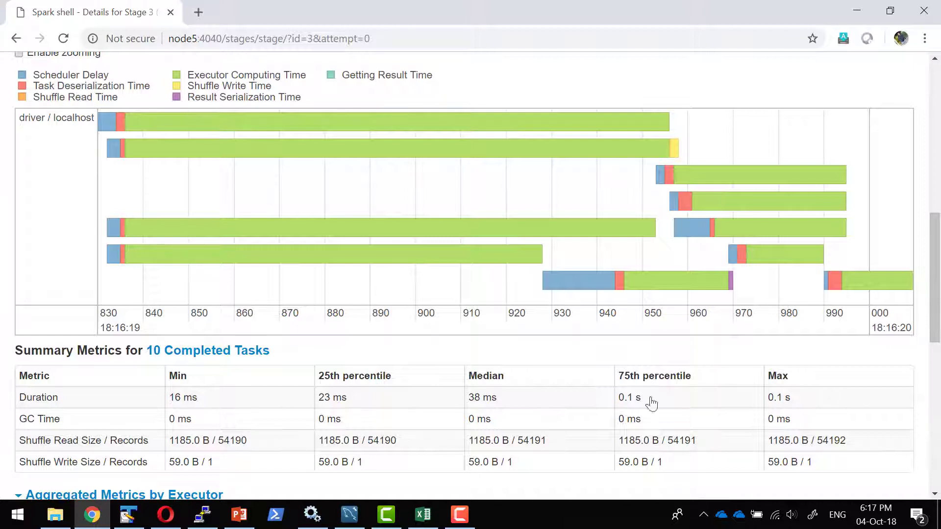
mouse_move(193, 323)
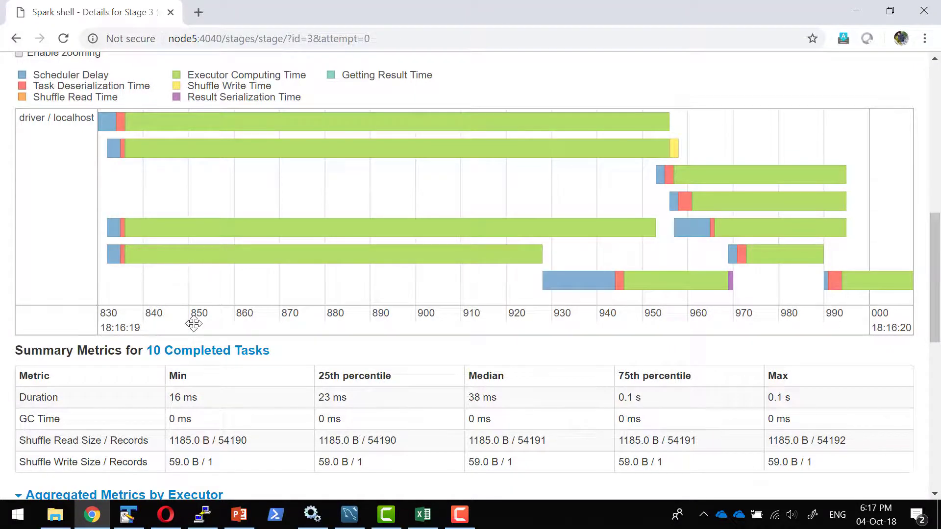
mouse_move(308, 378)
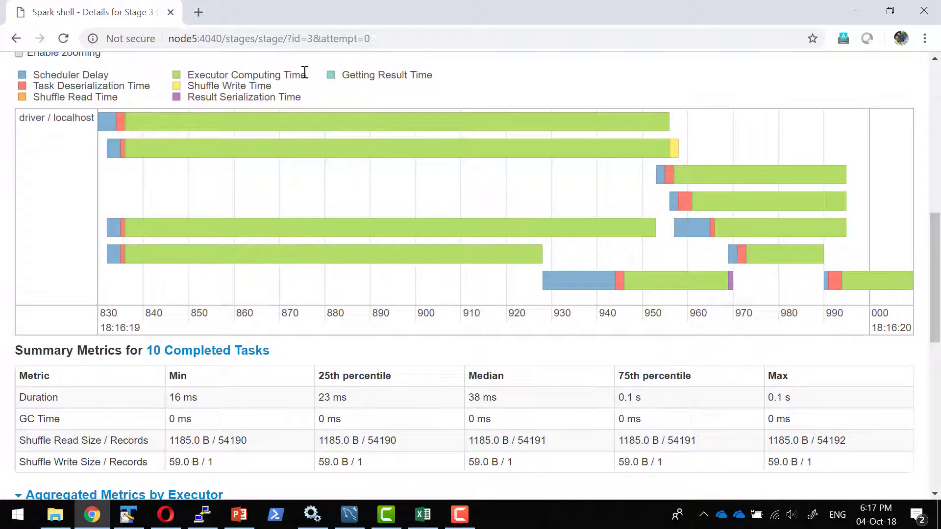
mouse_move(815, 299)
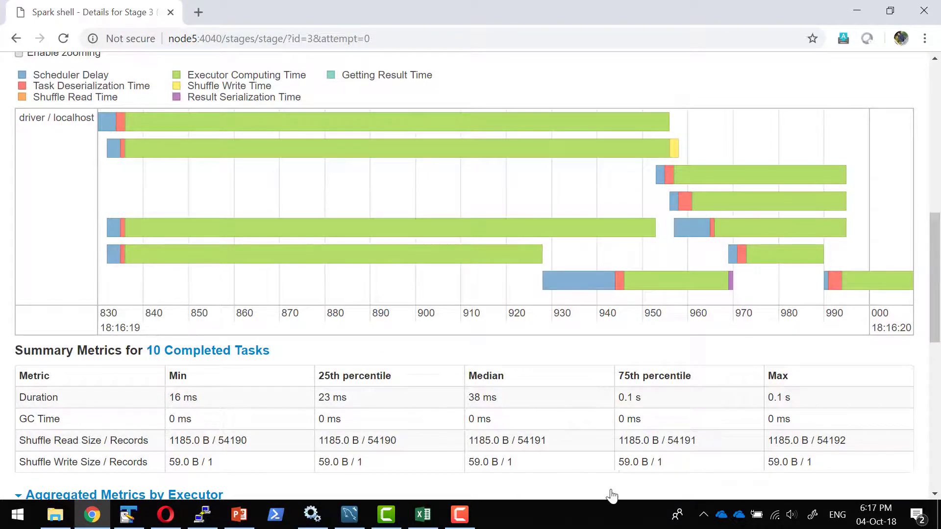
scroll(down, 3)
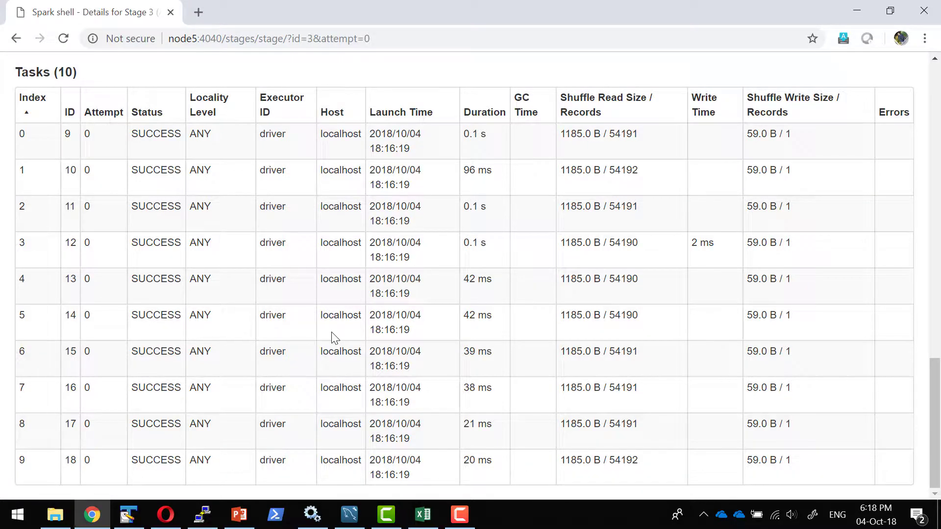
mouse_move(458, 159)
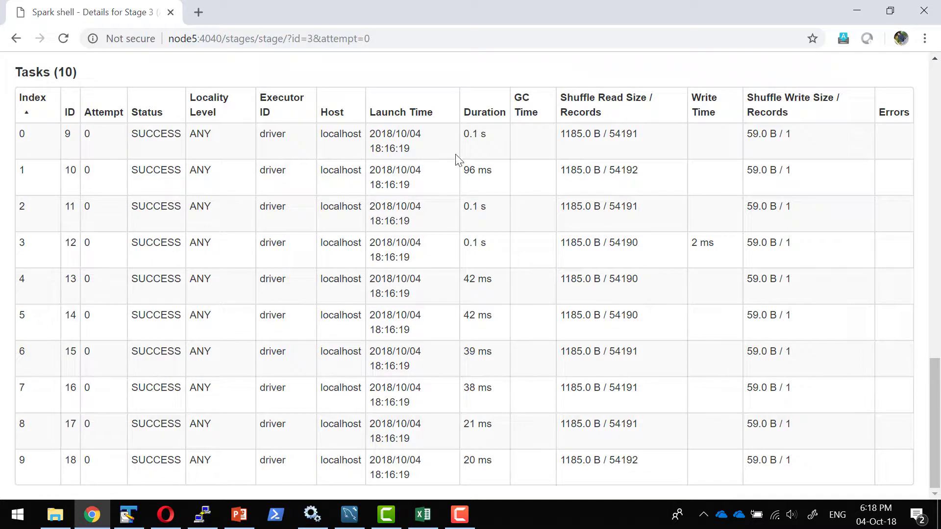